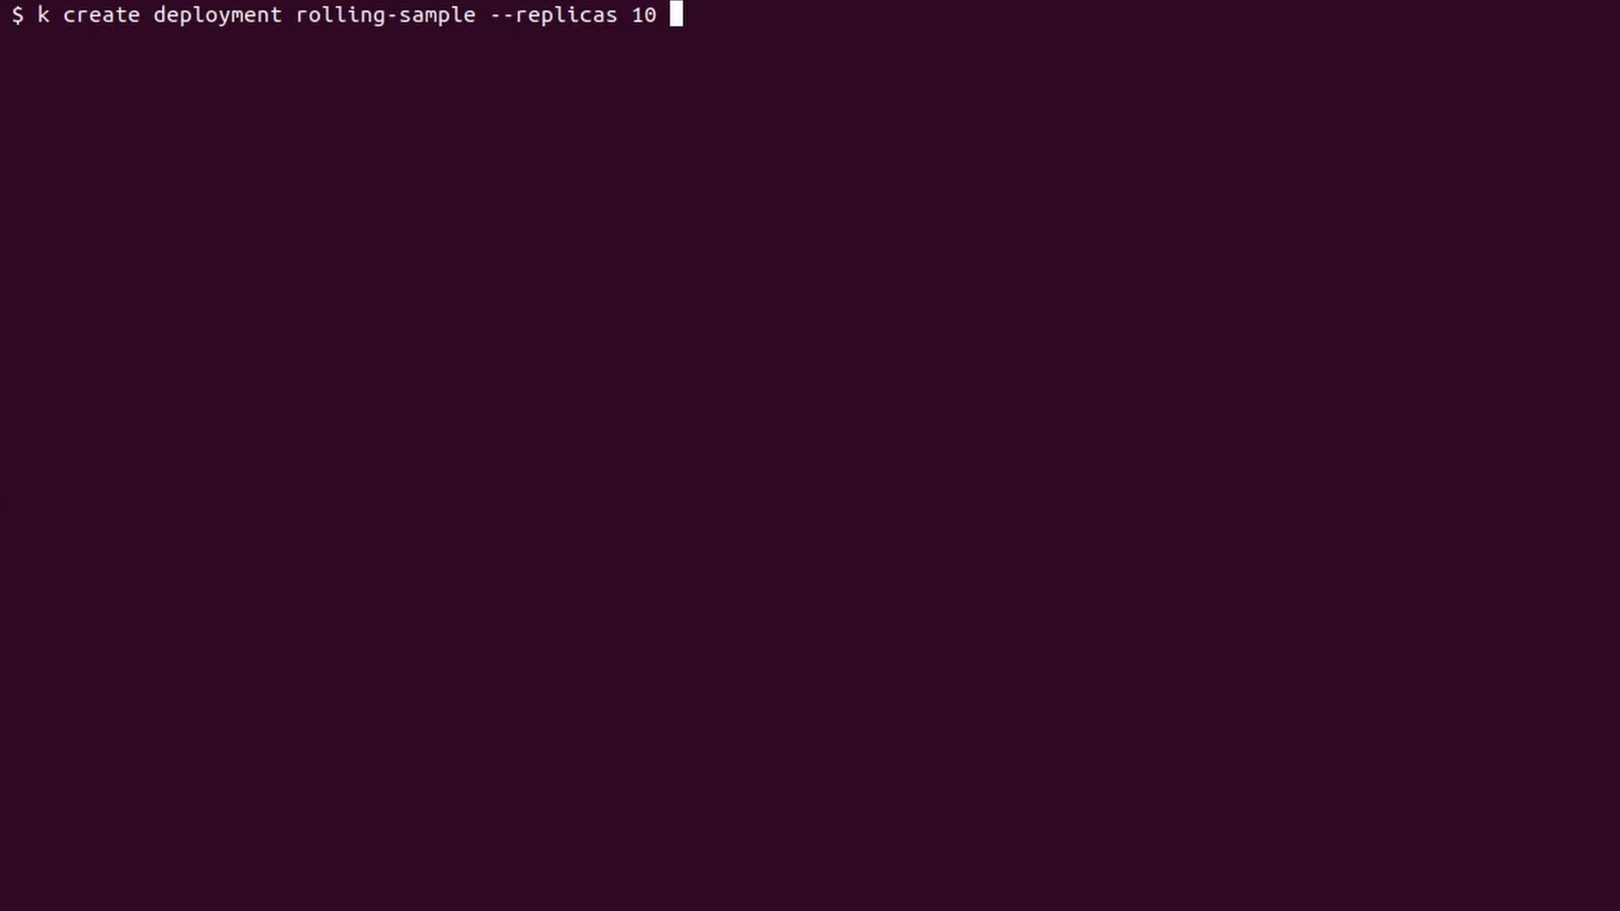
# Create the rolling-sample deployment with 10 nginx replicas and begin editing it
pyautogui.write('--image nginx')
pyautogui.write('k rollout status deployment rolling-sample')
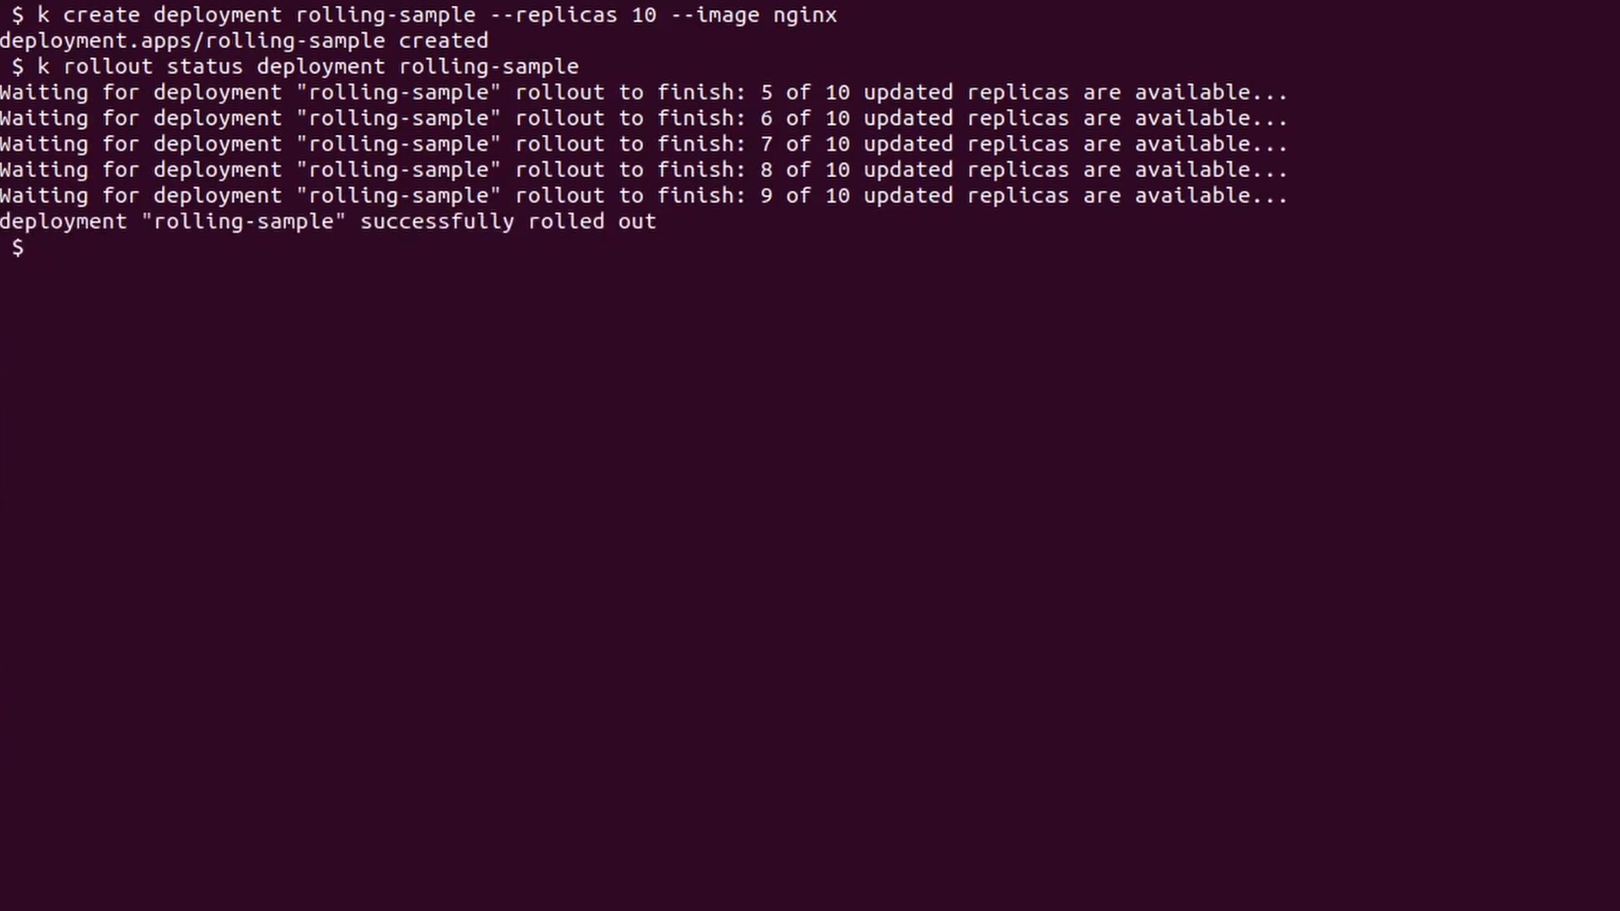
pyautogui.write('k edit deployments.apps')
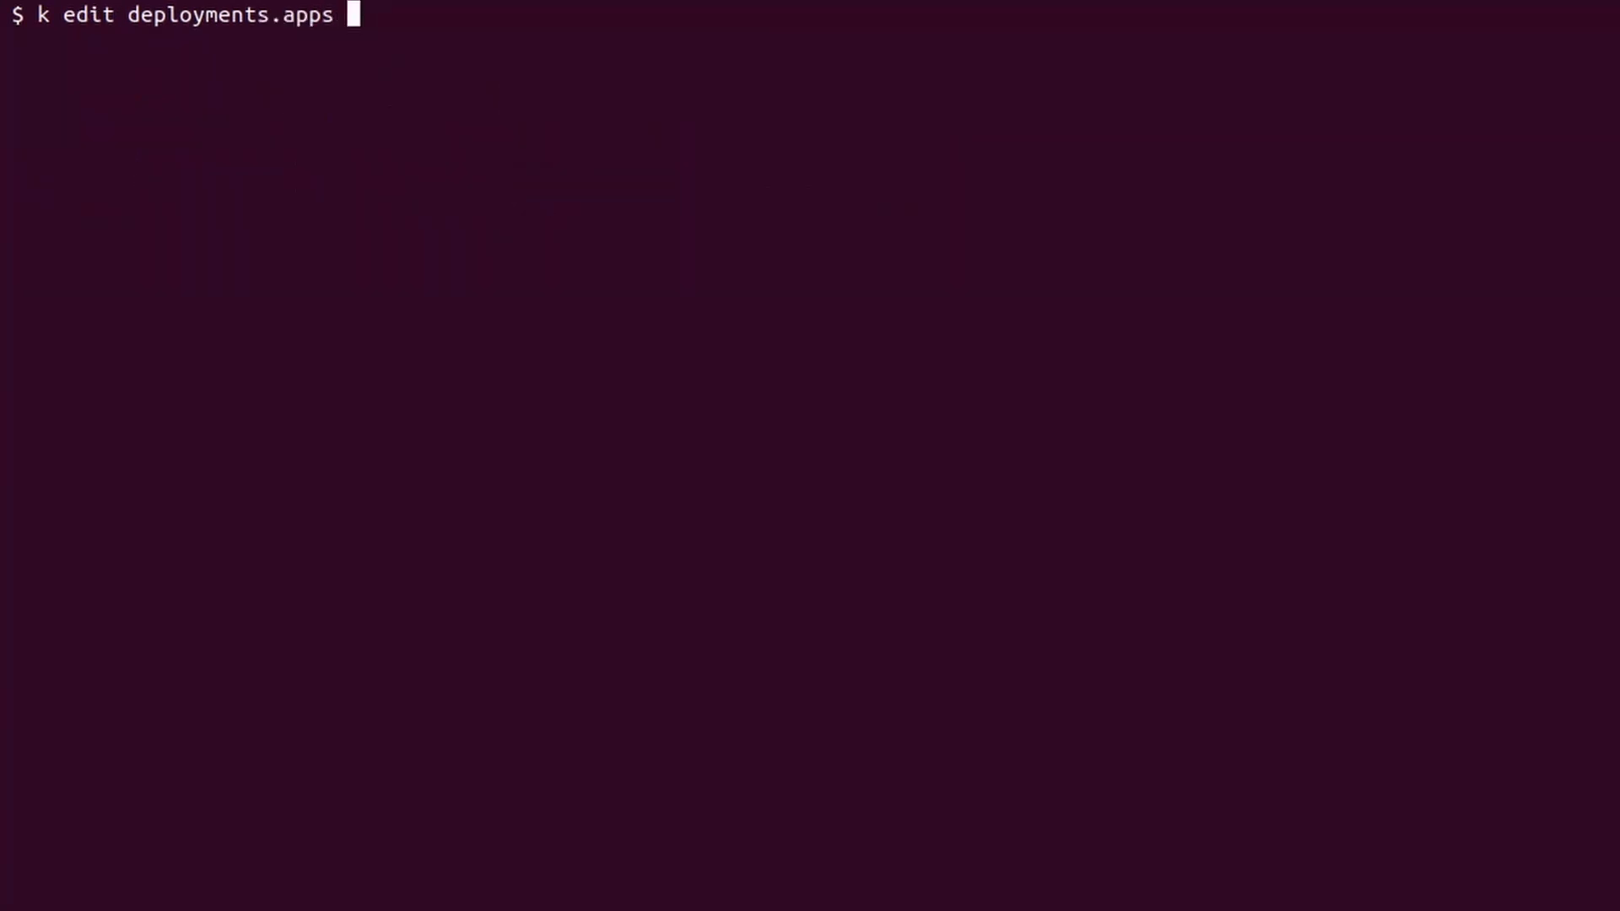
# Set rolling-sample's rollingUpdate to maxSurge 50% and maxUnavailable 10%, then save
pyautogui.press('Return')
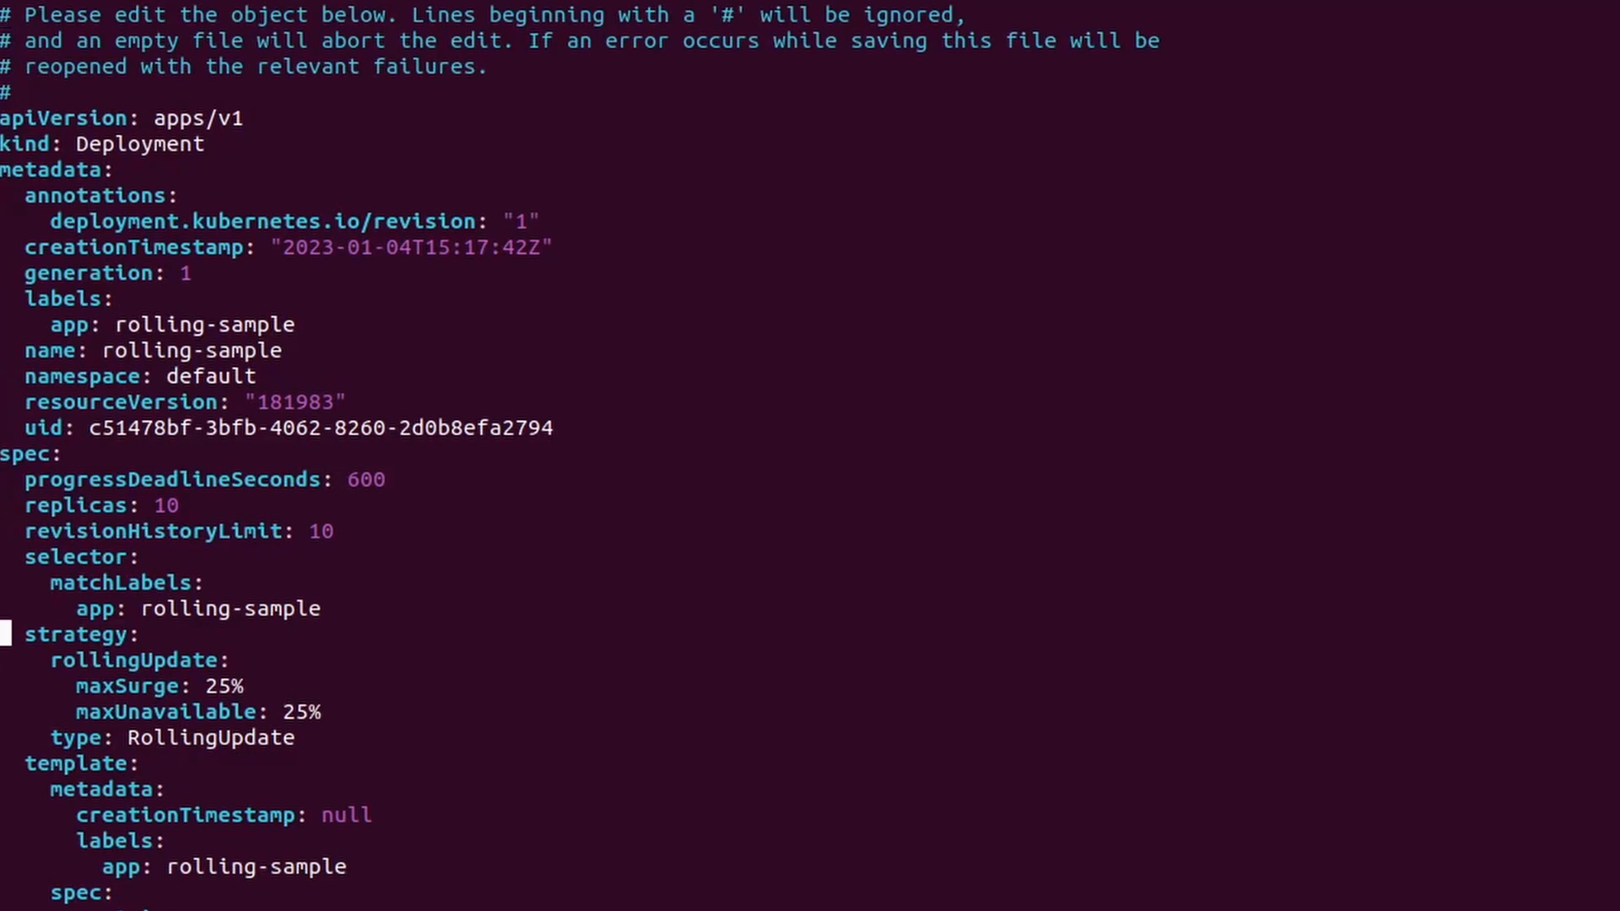
pyautogui.write('50')
pyautogui.click(197, 711)
pyautogui.write('10')
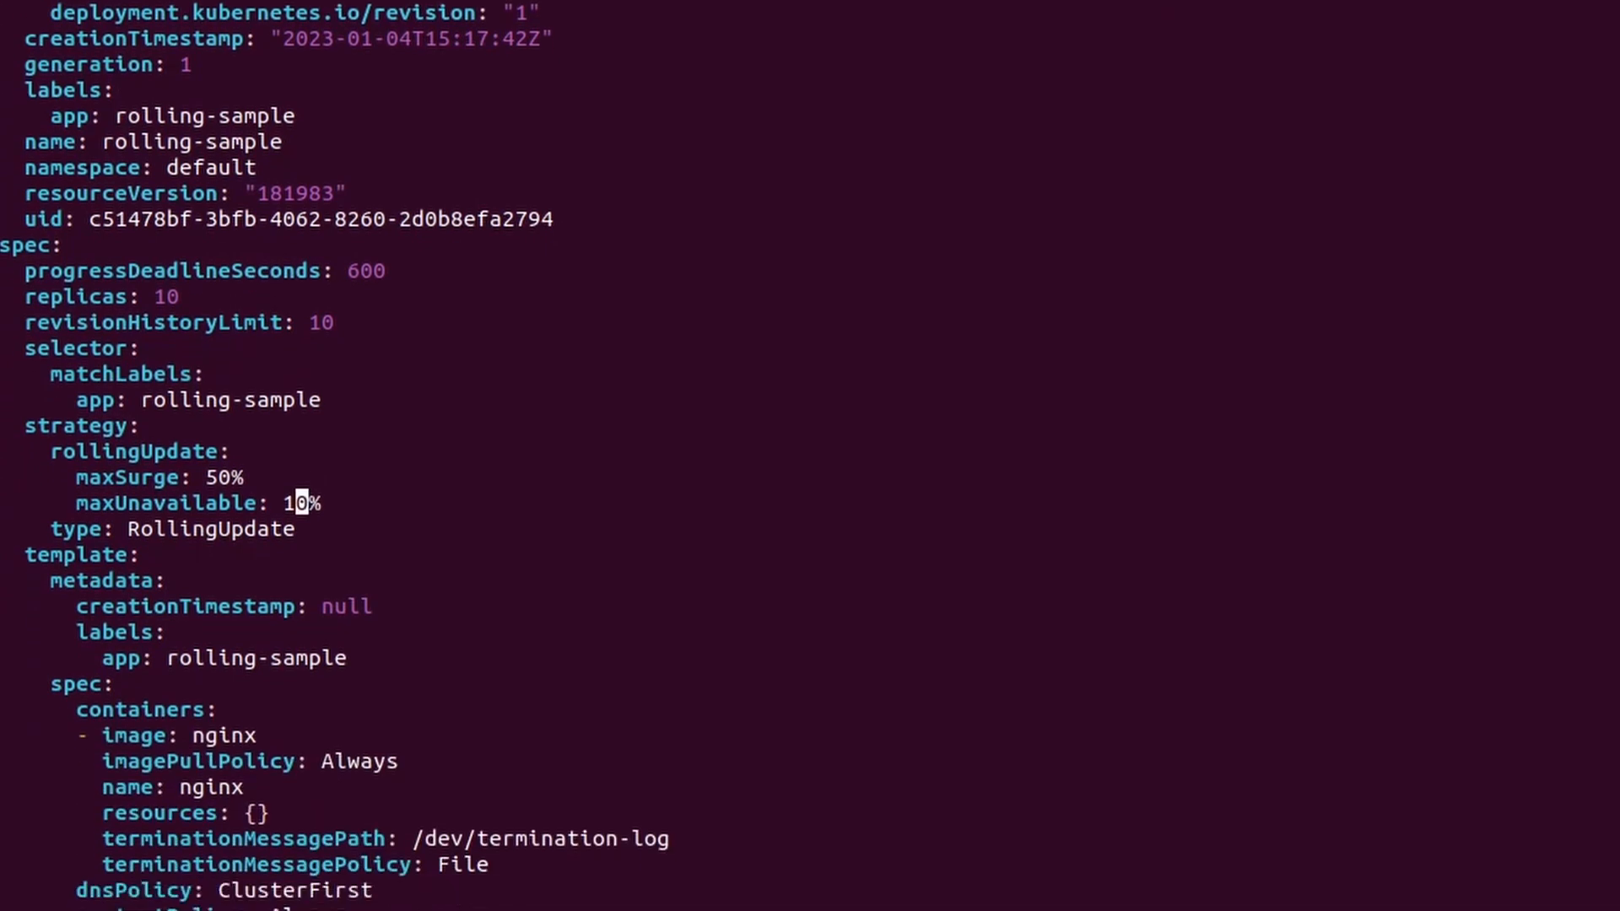
pyautogui.scroll(-3)
pyautogui.write('k rollout')
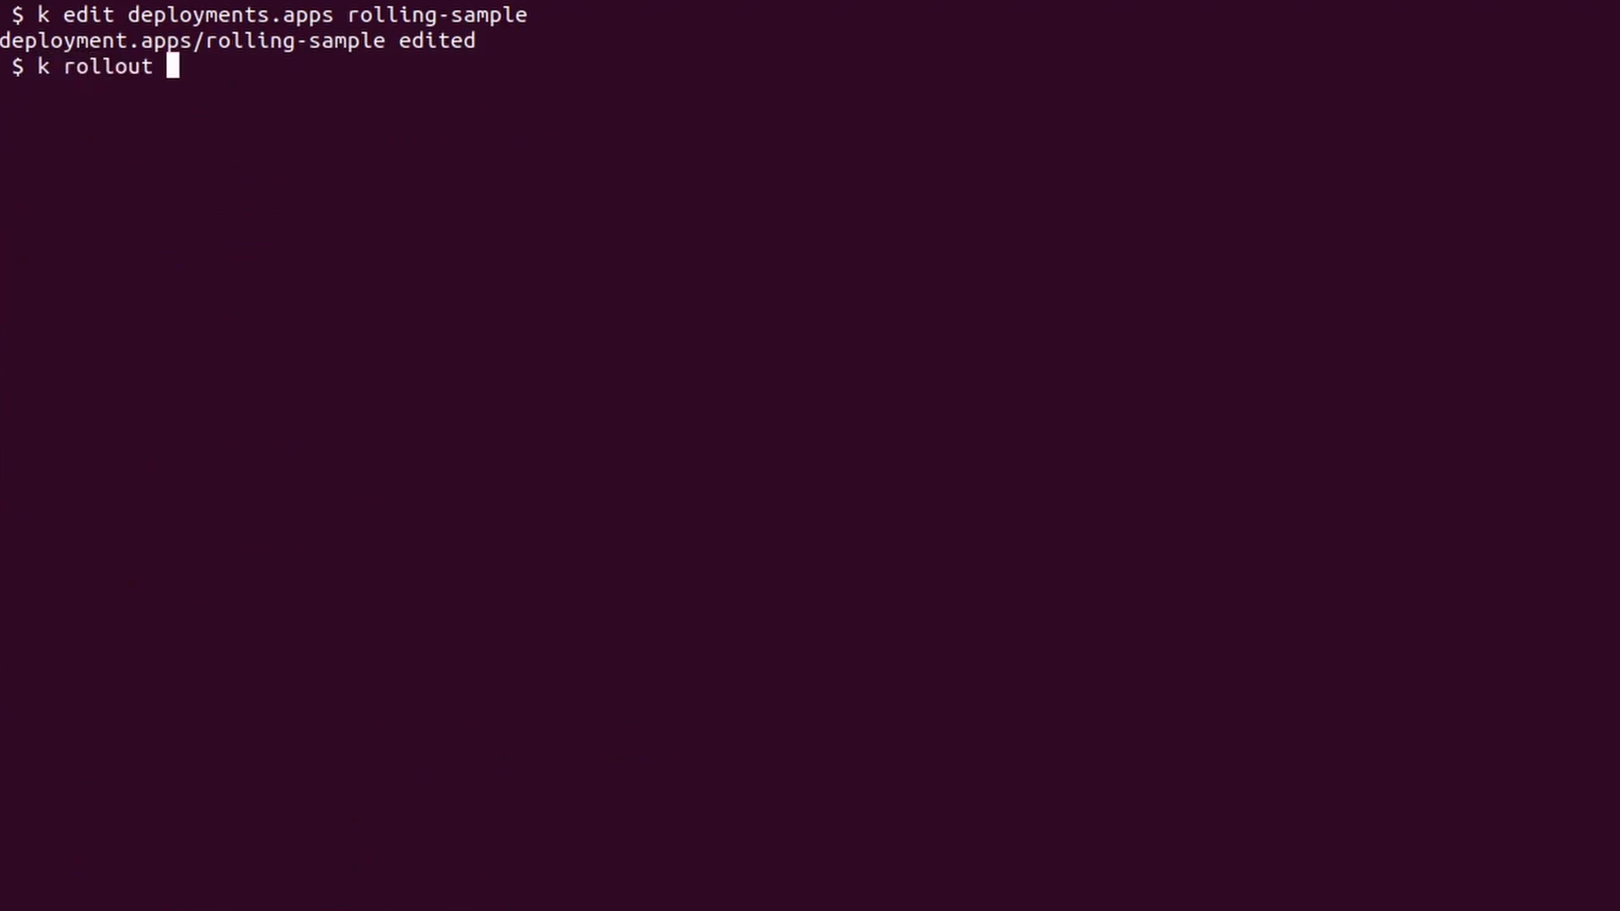
# Generate the recreate-sample 10-replica nginx manifest into deploy.yaml via dry-run
pyautogui.write('status deployment re')
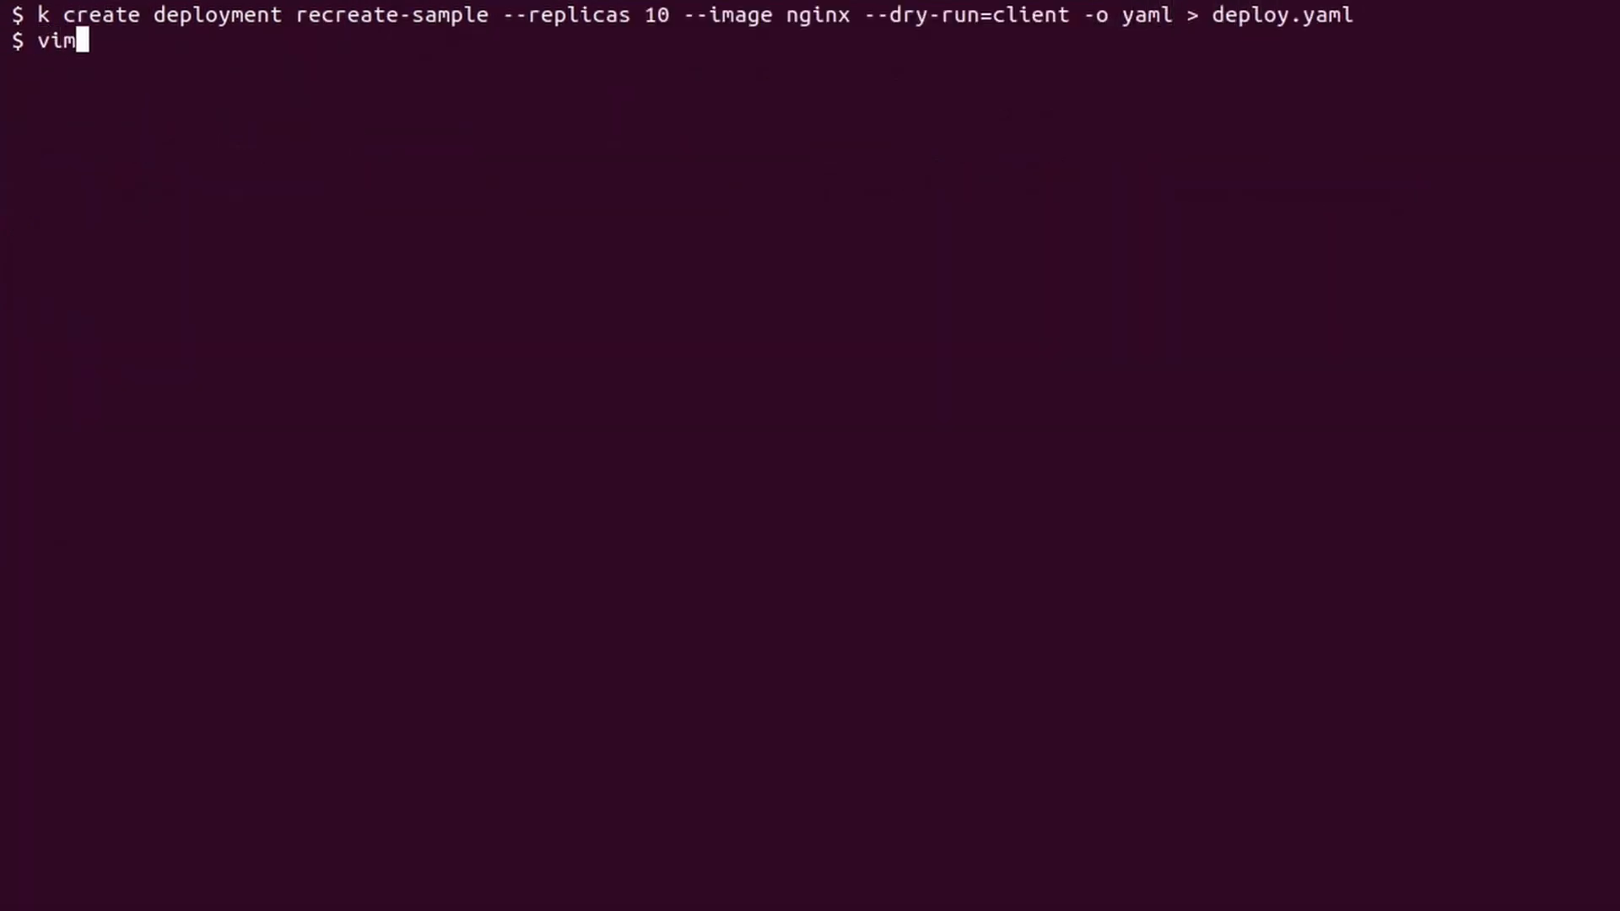
# Add strategy type Recreate to deploy.yaml and change the container image to nginx:marcol
pyautogui.press('Return')
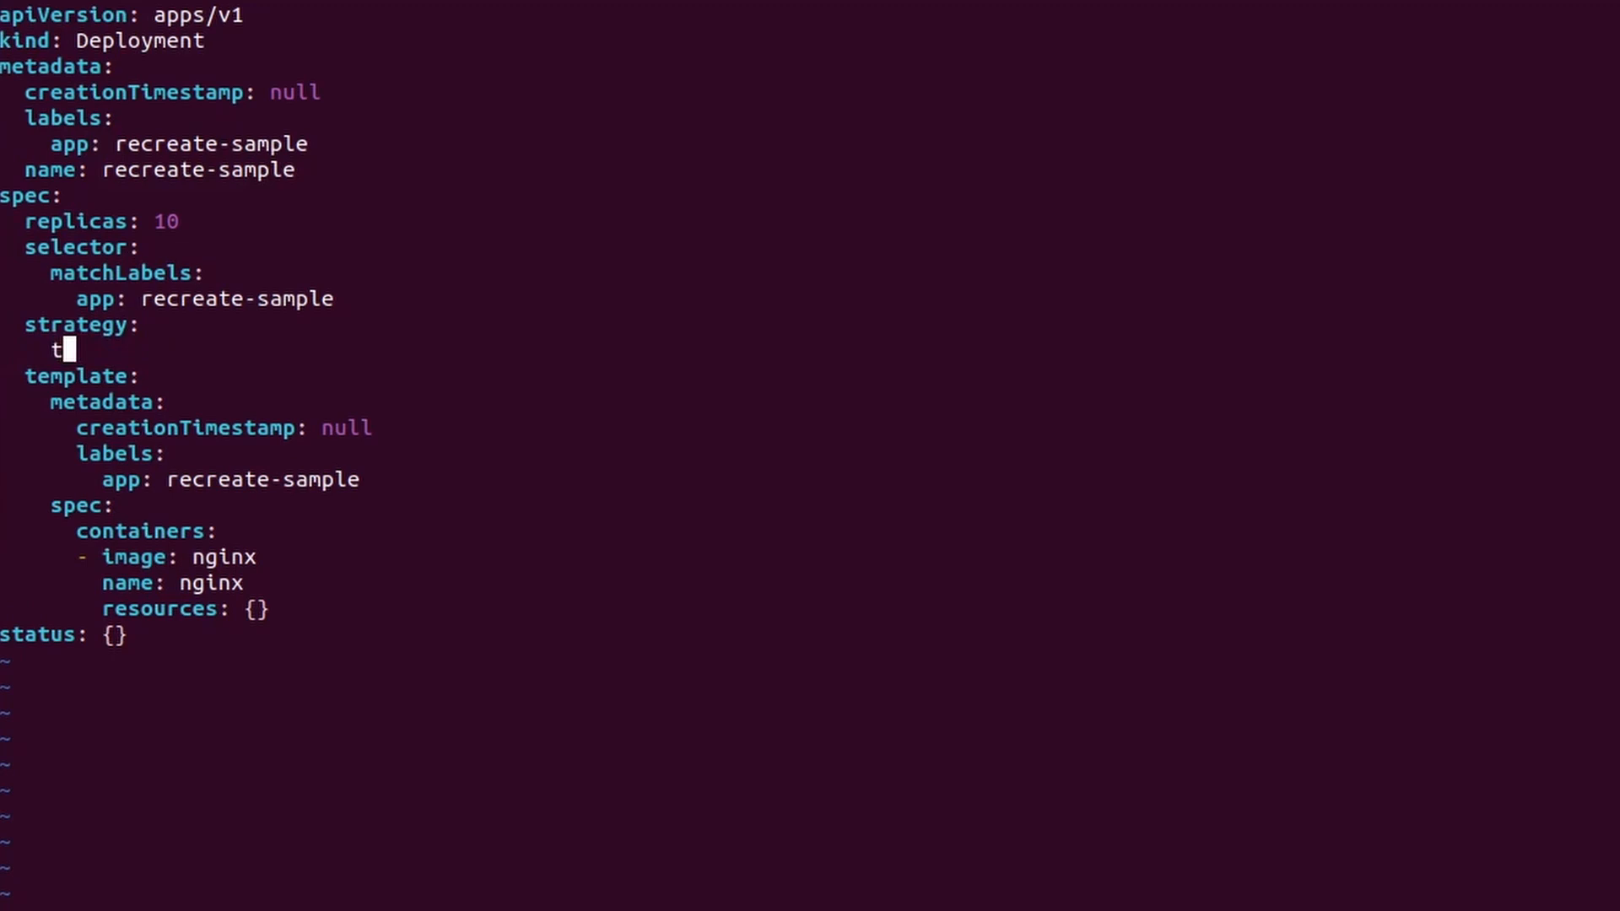
pyautogui.write('ype: Recreate')
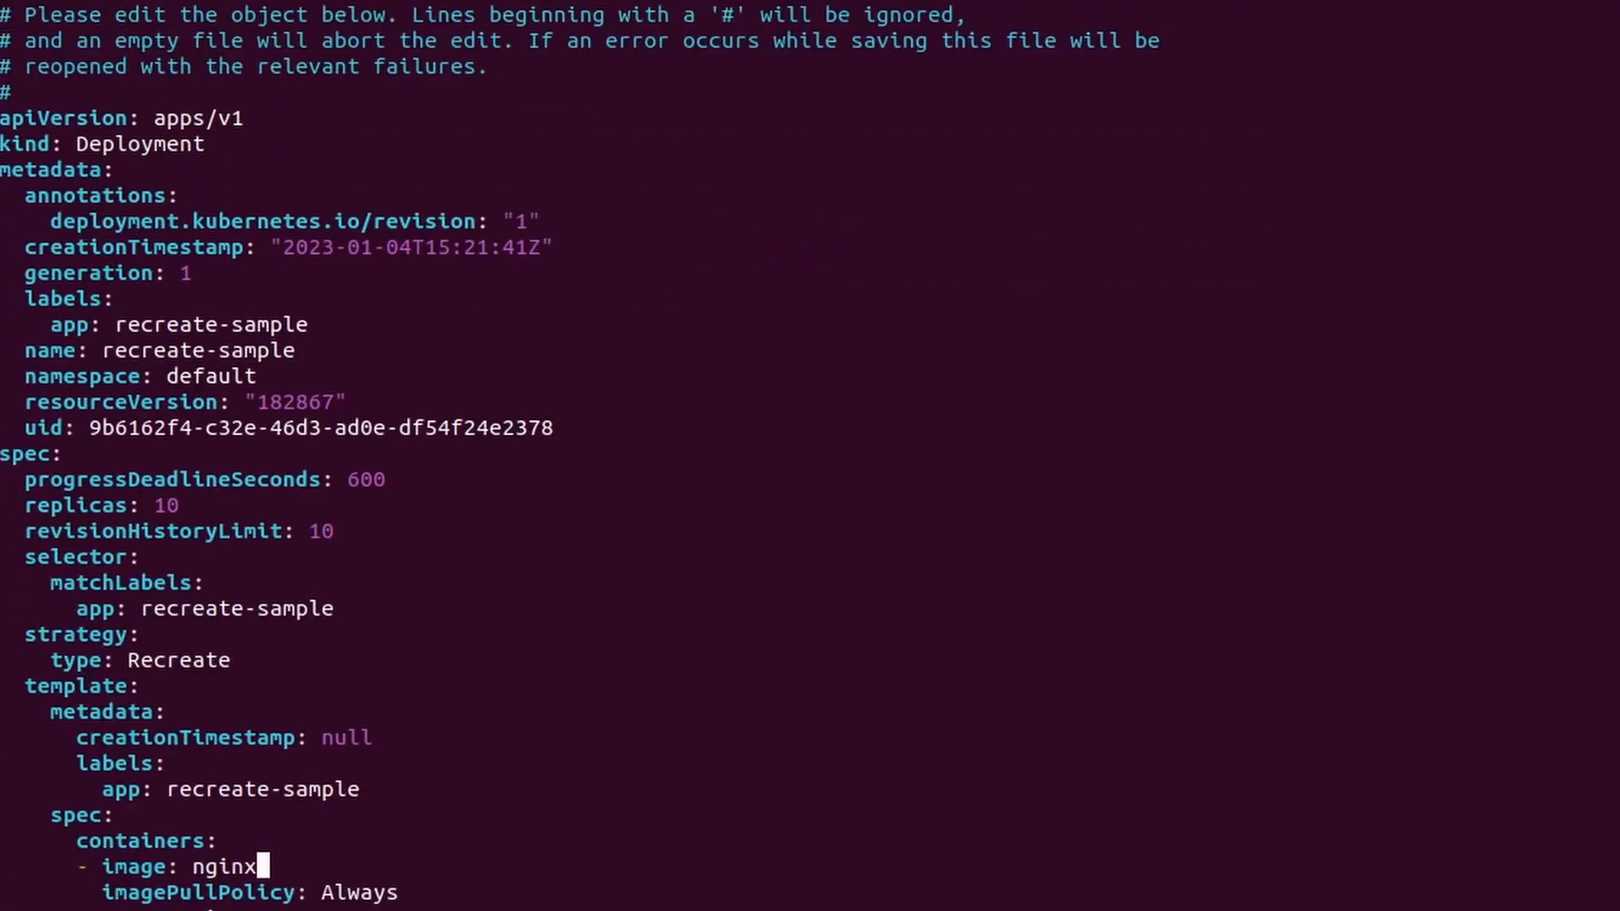
pyautogui.write(':marcol')
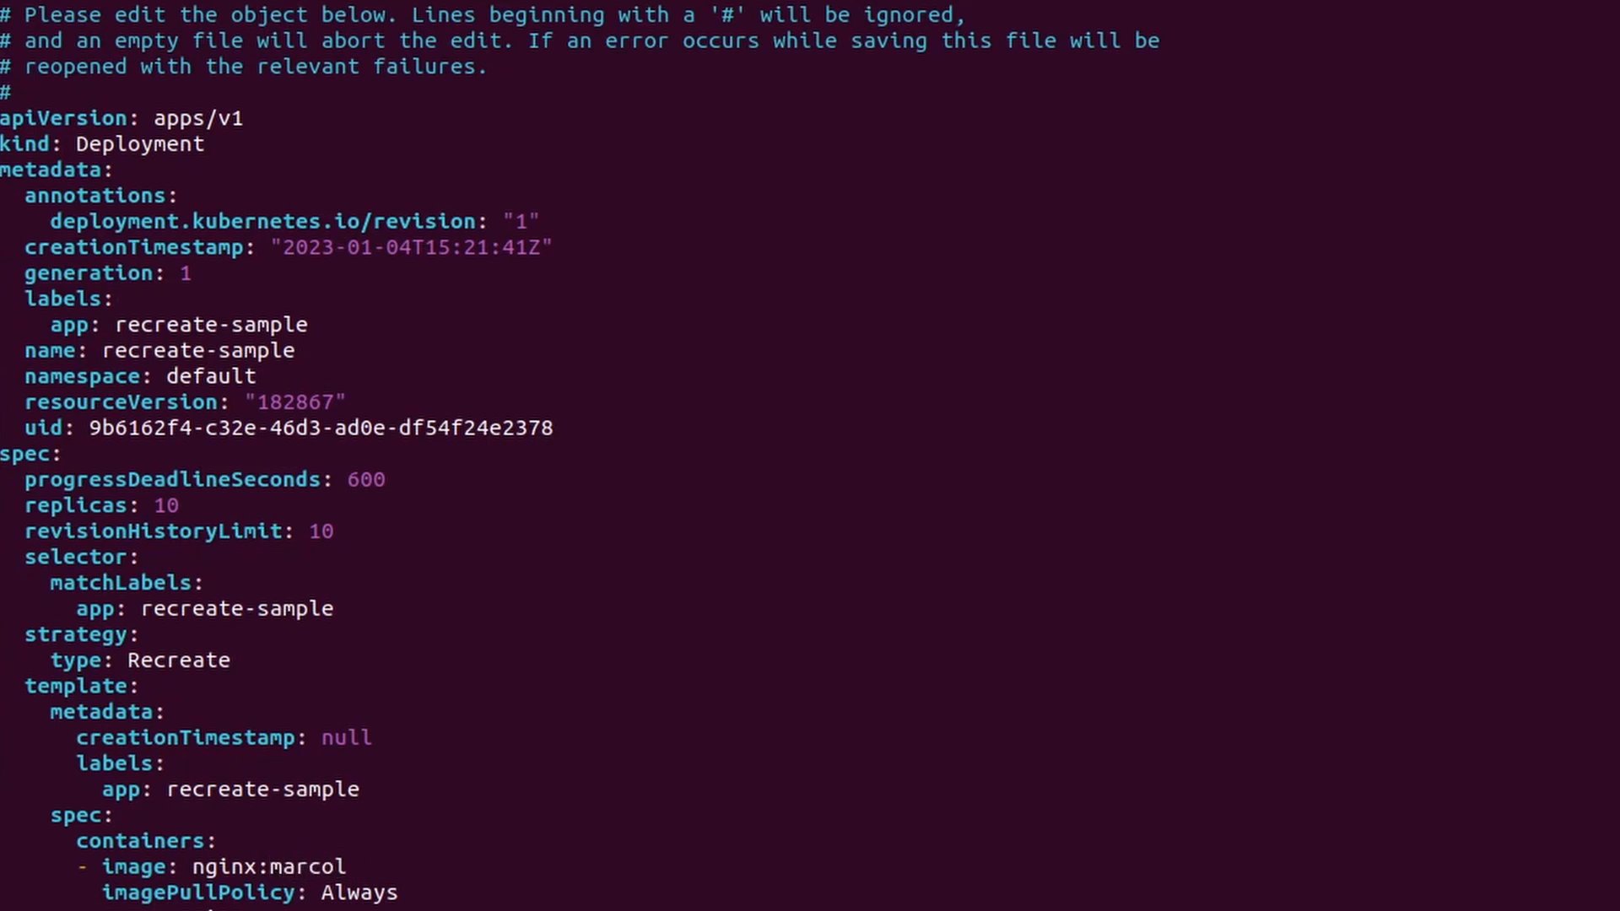